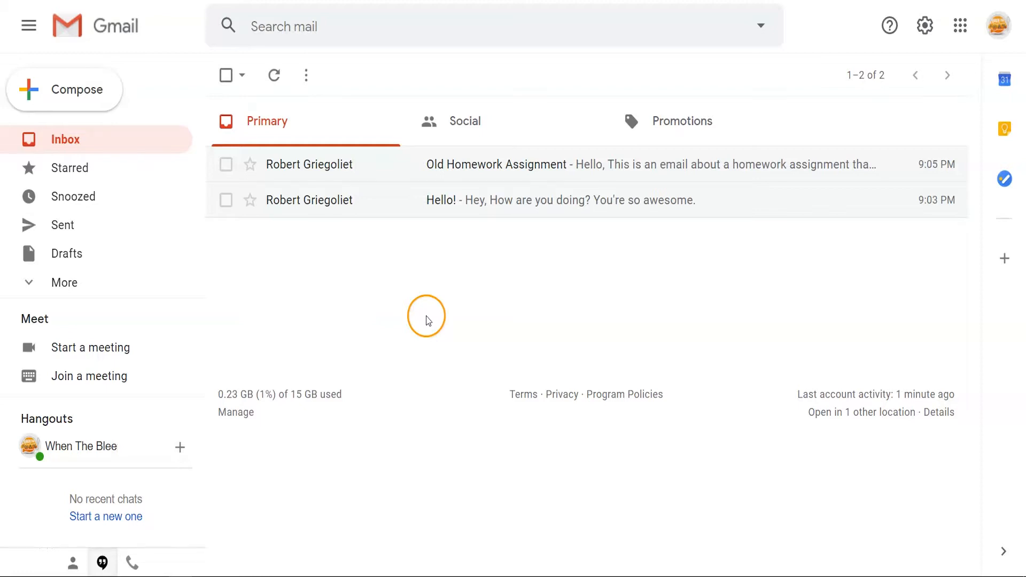
mouse_move(400, 327)
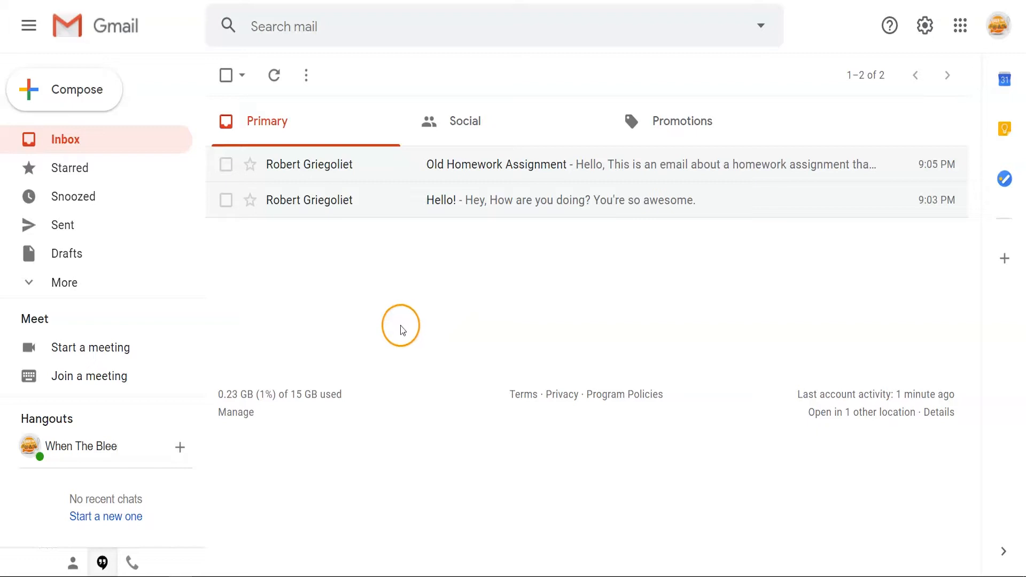
mouse_move(356, 321)
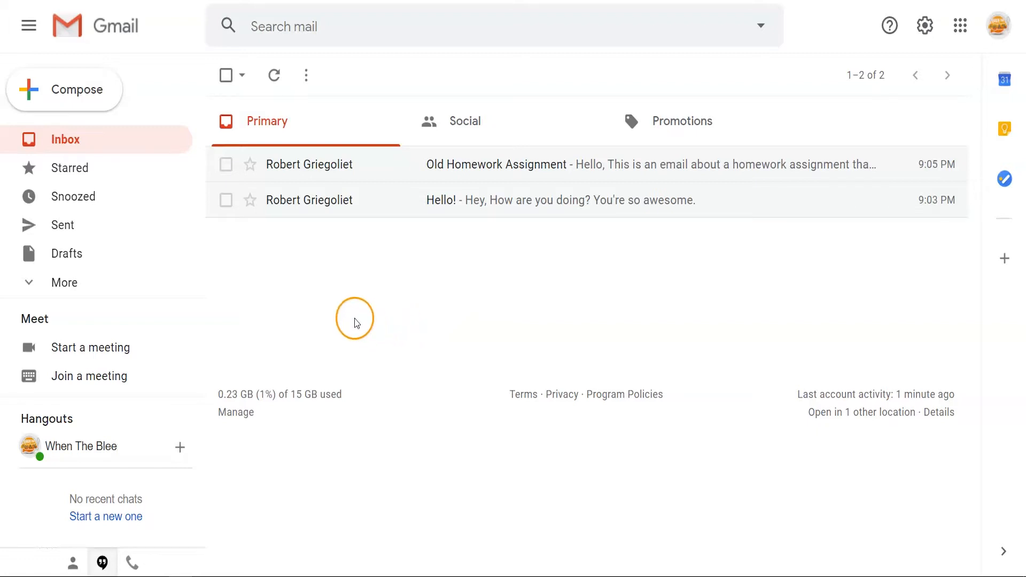
mouse_move(313, 295)
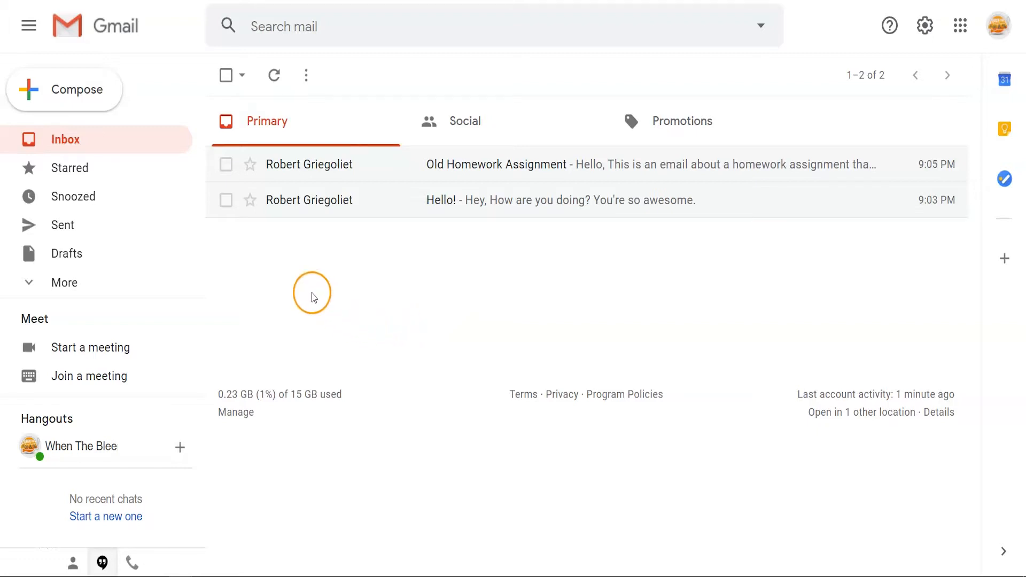
mouse_move(225, 75)
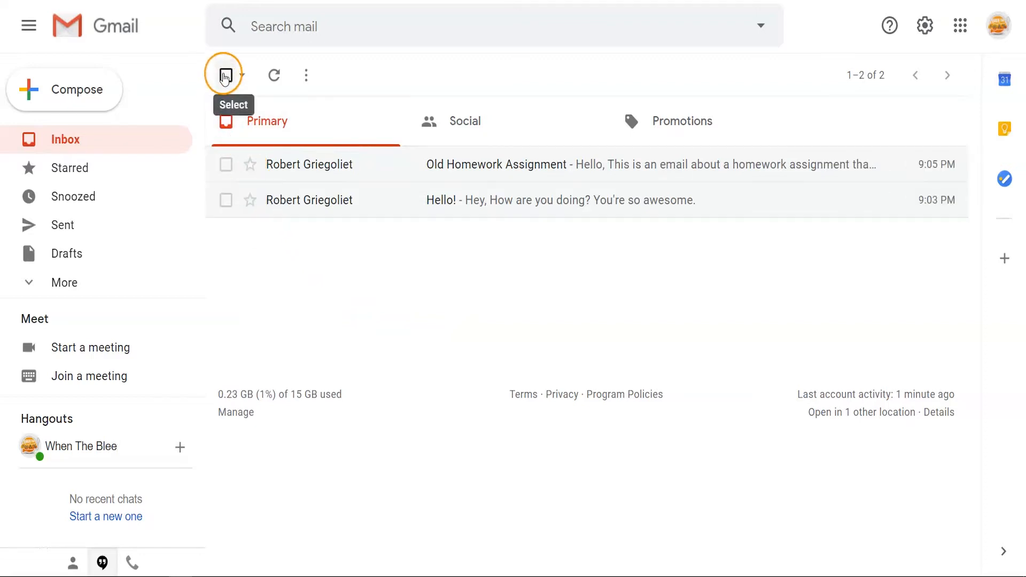
Tick the toolbar Select checkbox so both Primary conversations are checked.
click(225, 74)
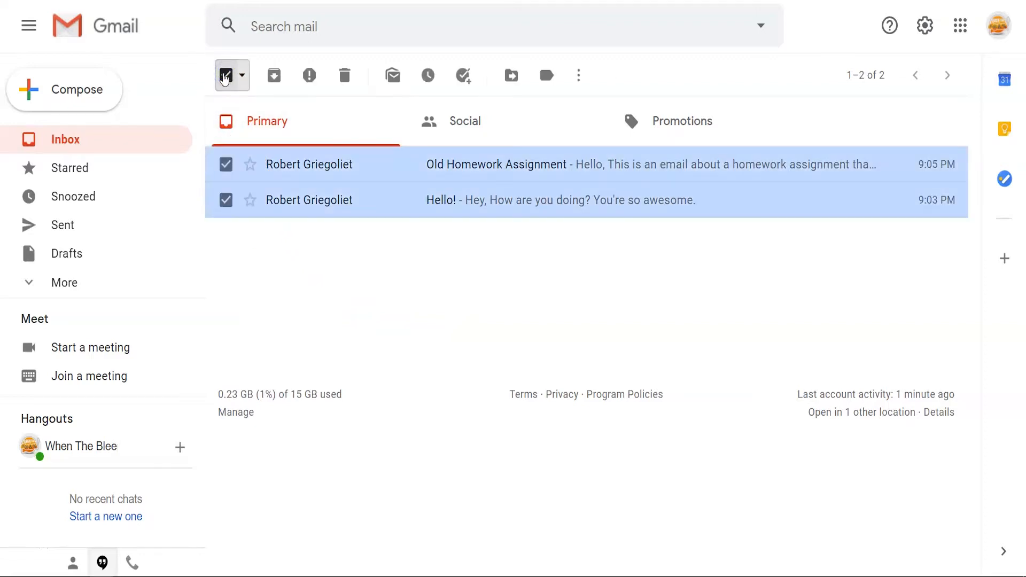
click(226, 74)
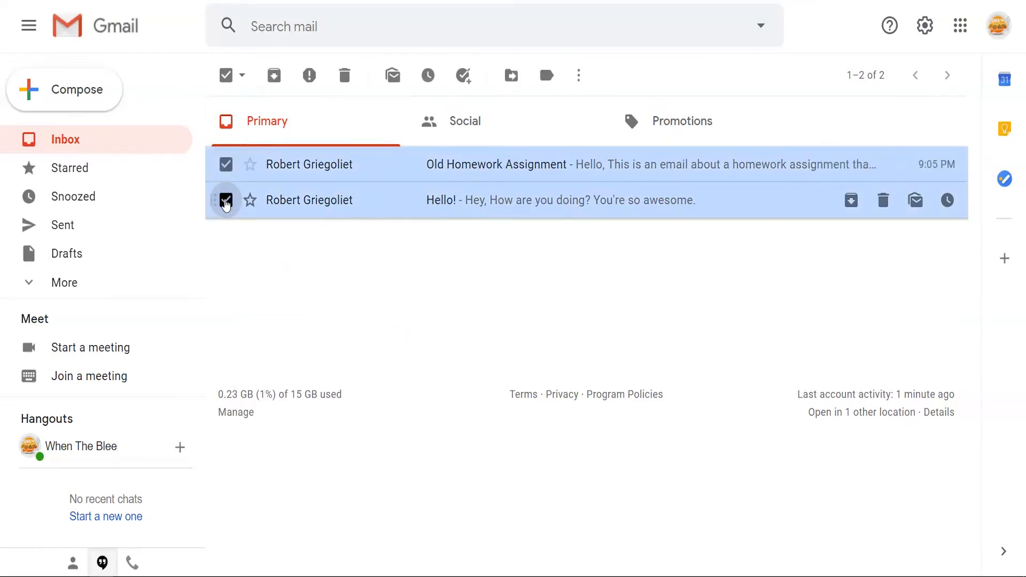
mouse_move(227, 204)
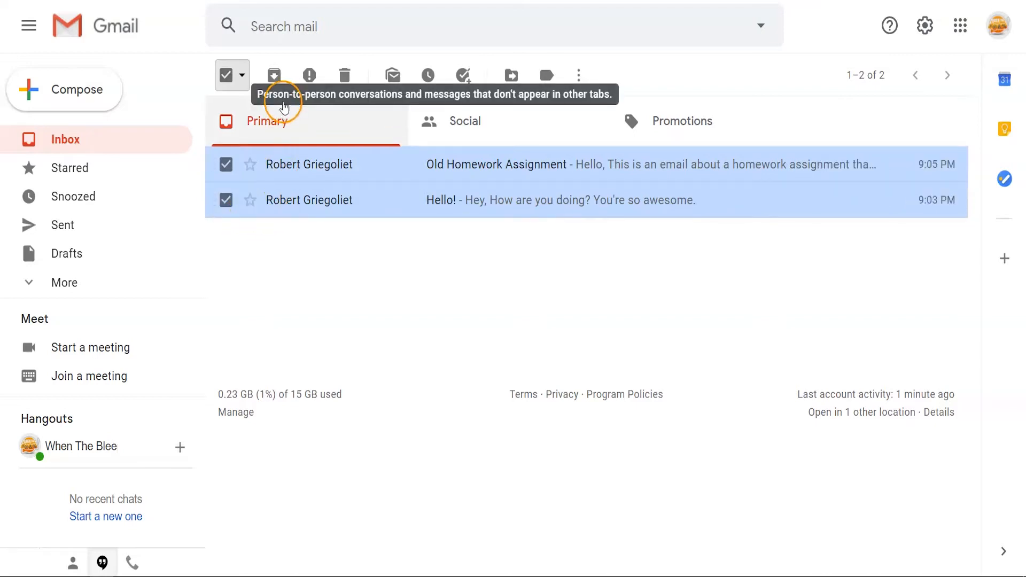
mouse_move(273, 74)
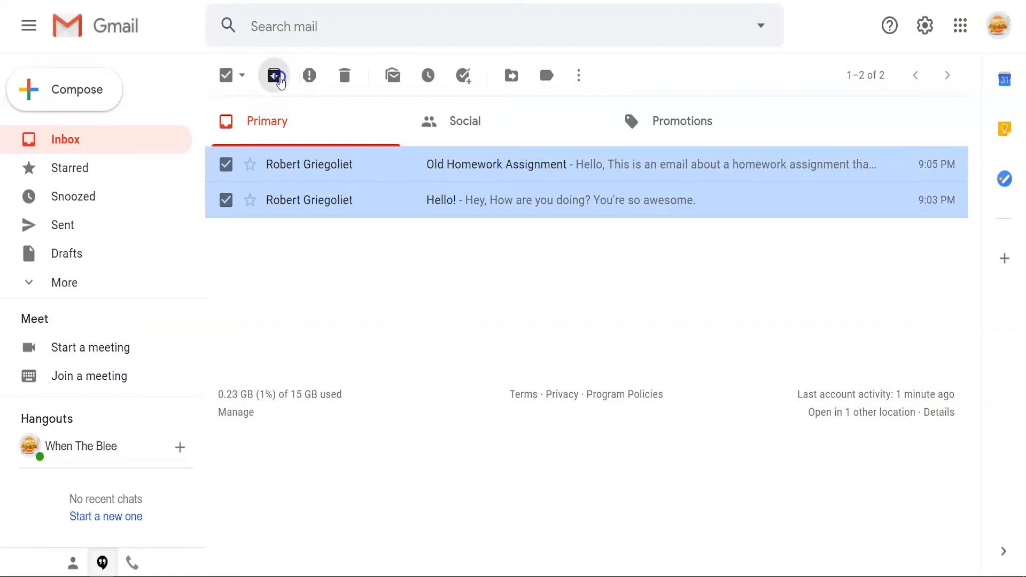
Archive both selected conversations and refresh to confirm the Primary tab is empty.
click(274, 76)
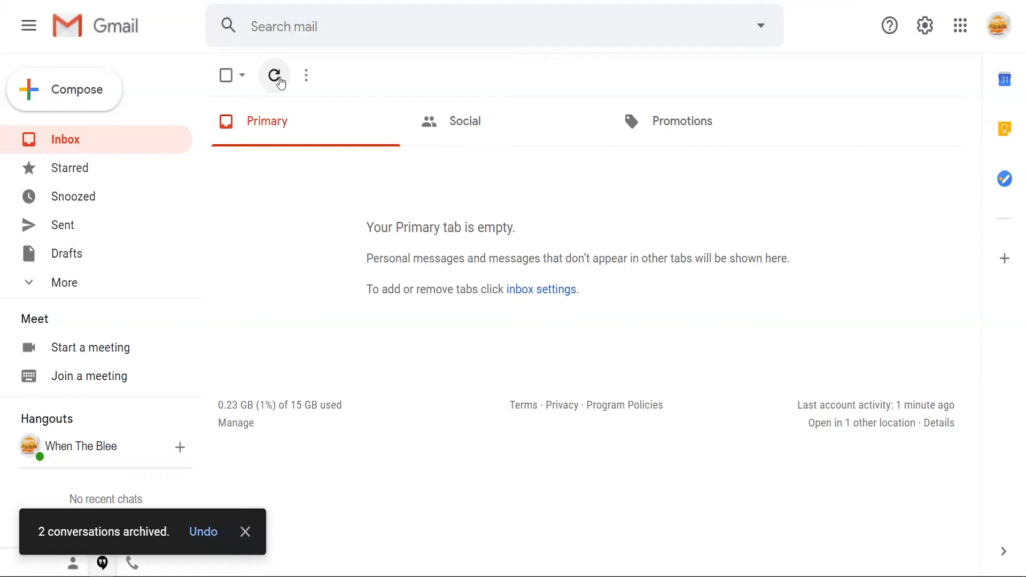
click(246, 531)
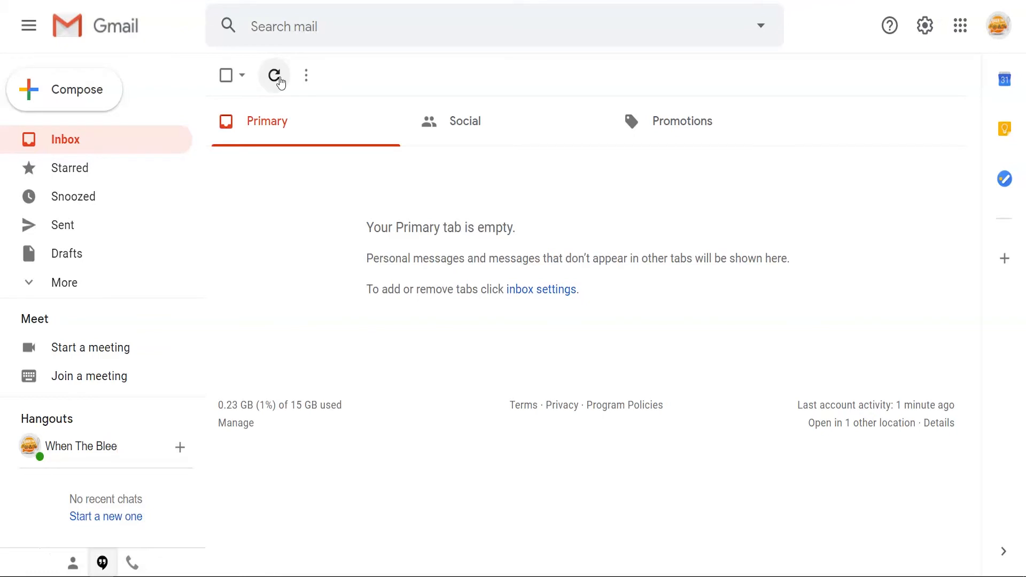
mouse_move(274, 75)
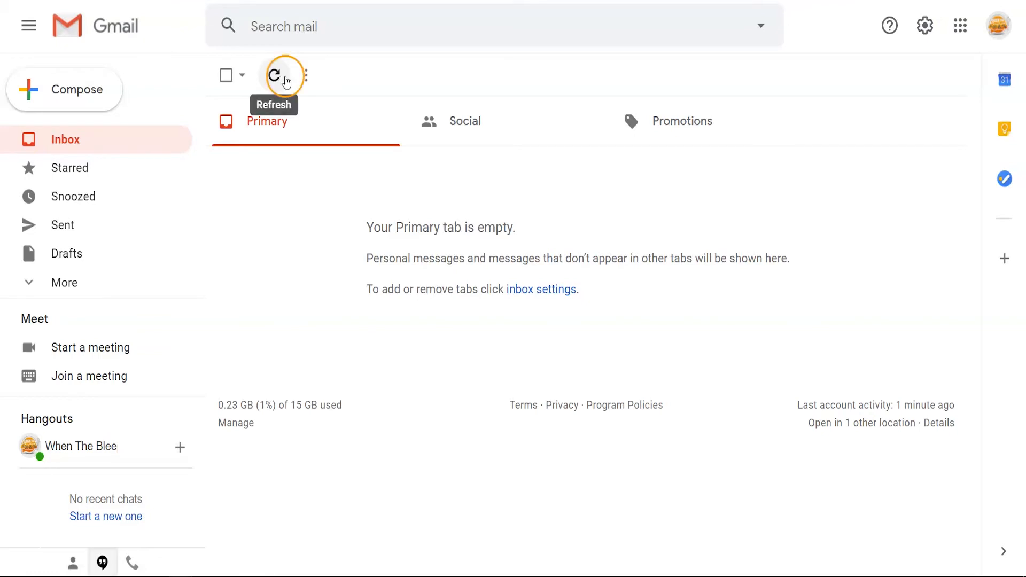
mouse_move(114, 283)
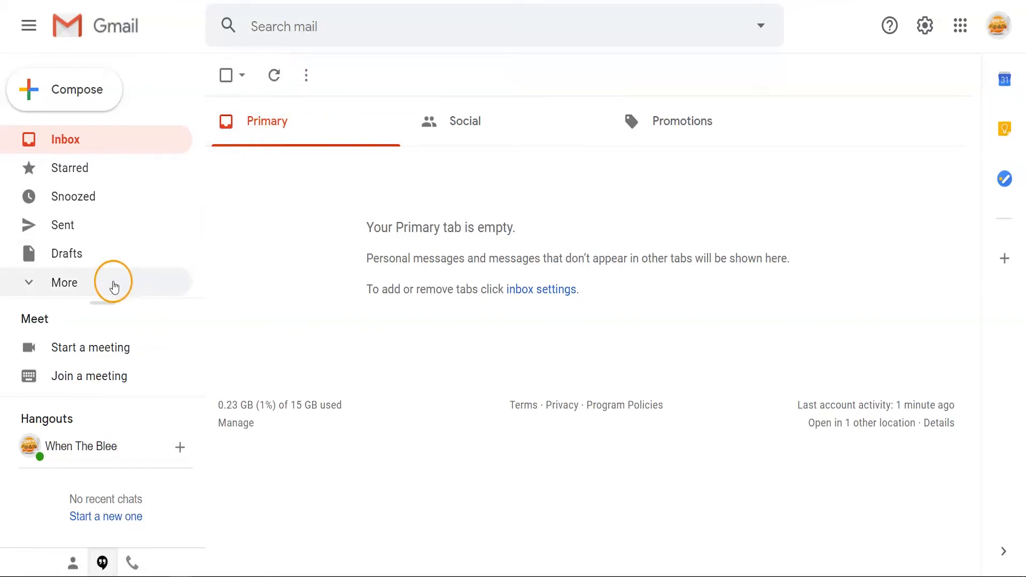
Expand More in the sidebar and view All Mail listing both archived emails.
click(63, 282)
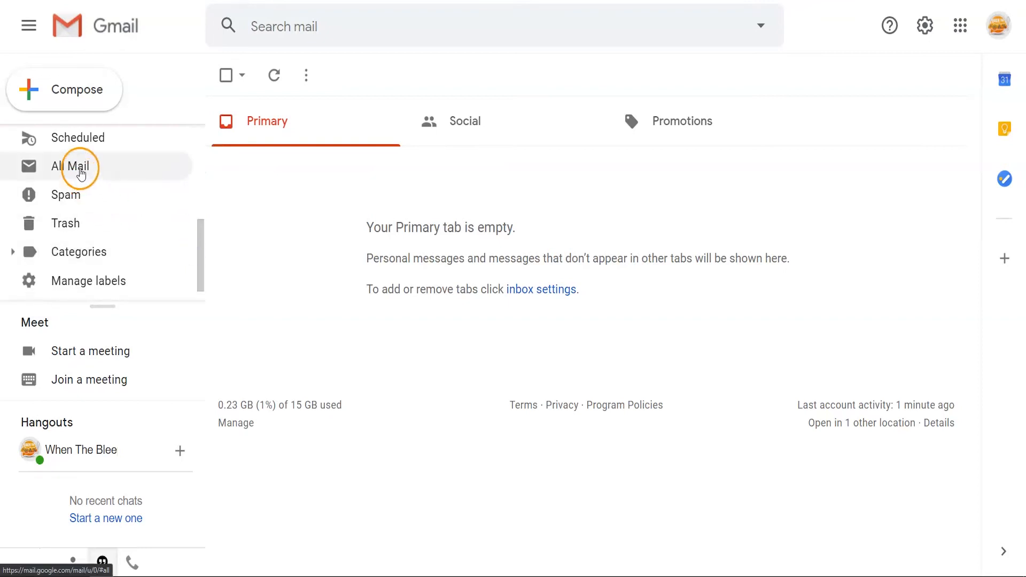
click(70, 166)
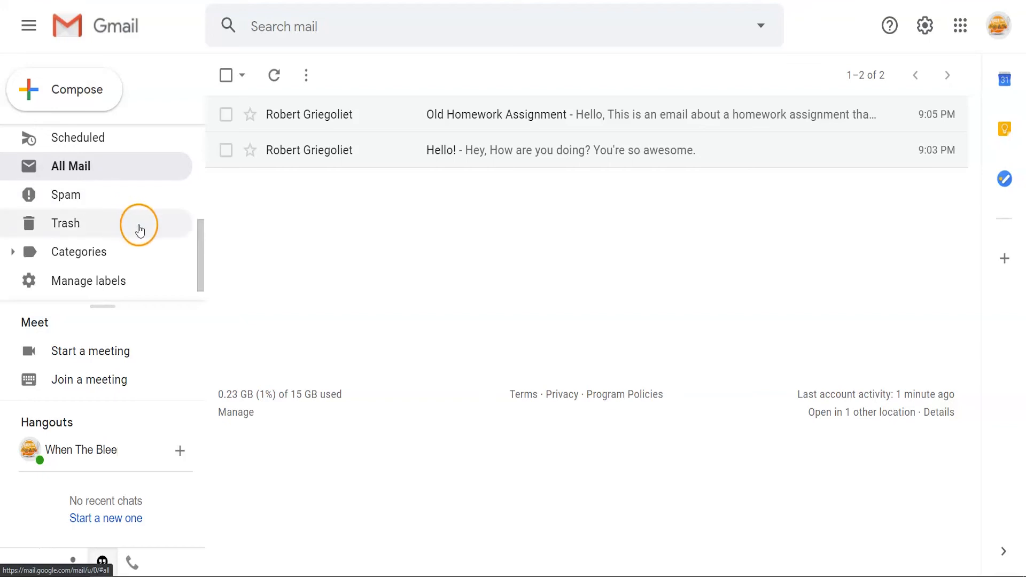
Scroll the sidebar up and return to the Inbox, showing the empty Primary tab.
scroll(up, 3)
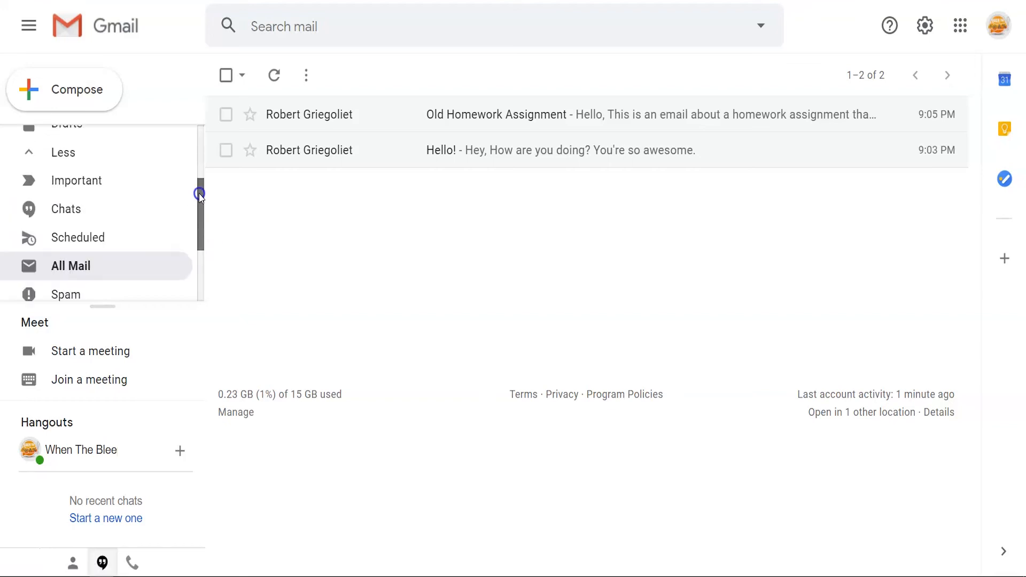
scroll(up, 3)
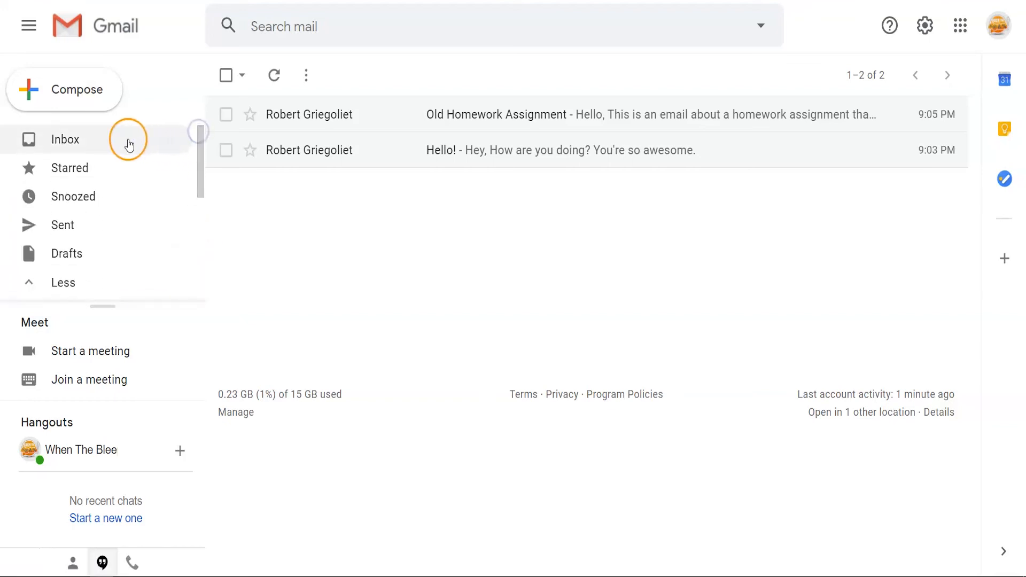
click(64, 139)
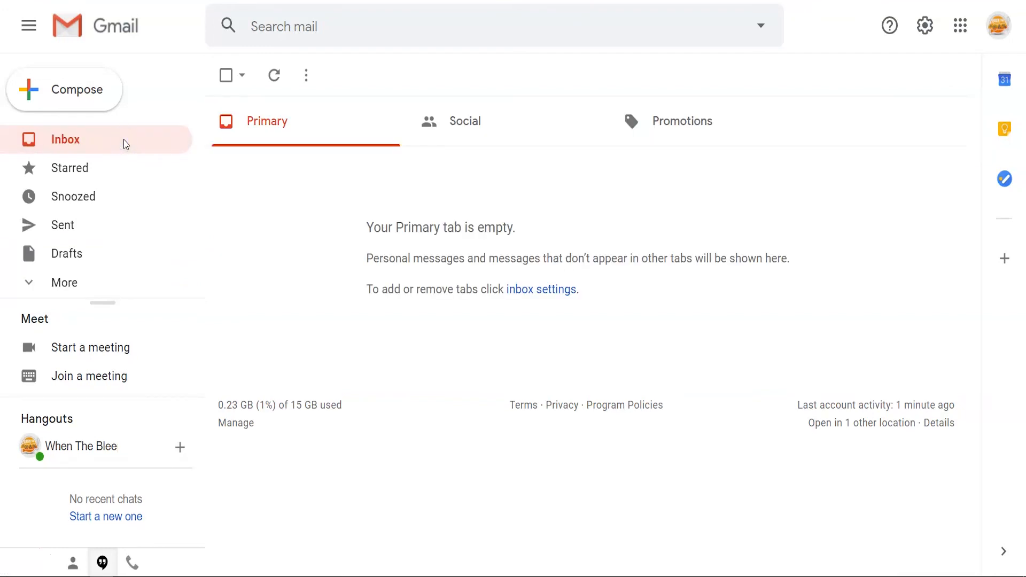